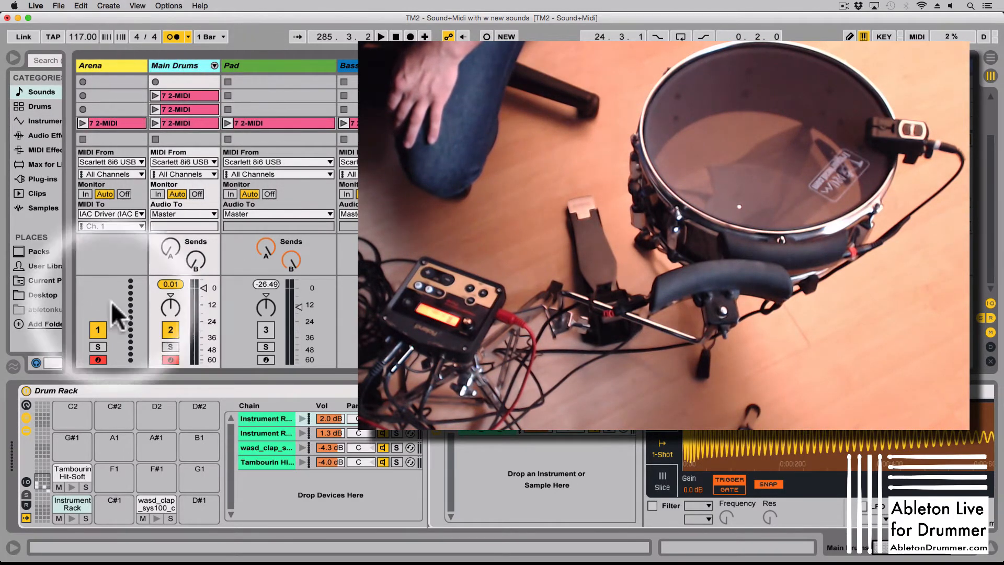
Step: Show the Arena track's MIDI To choices, currently IAC Driver (IAC Bus 1)
click(99, 359)
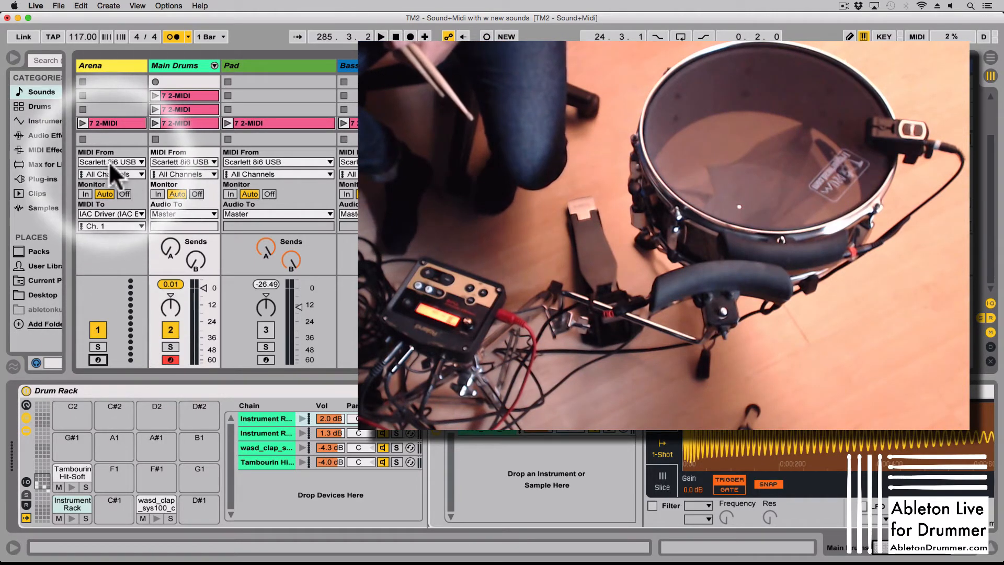
click(138, 161)
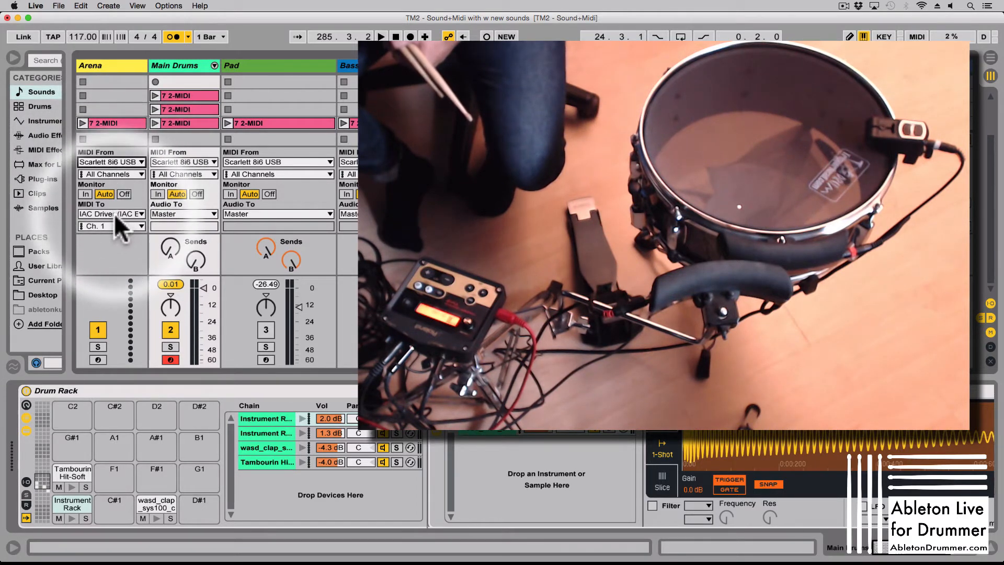
click(111, 213)
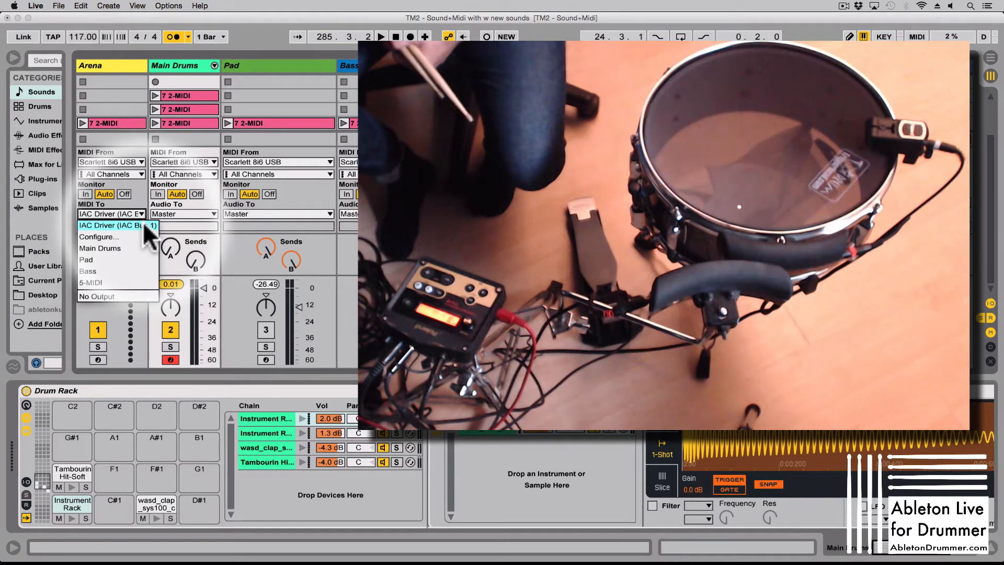
Step: Keep IAC Driver Bus 1 as MIDI destination, then open Arena > Preferences in Resolume
click(117, 225)
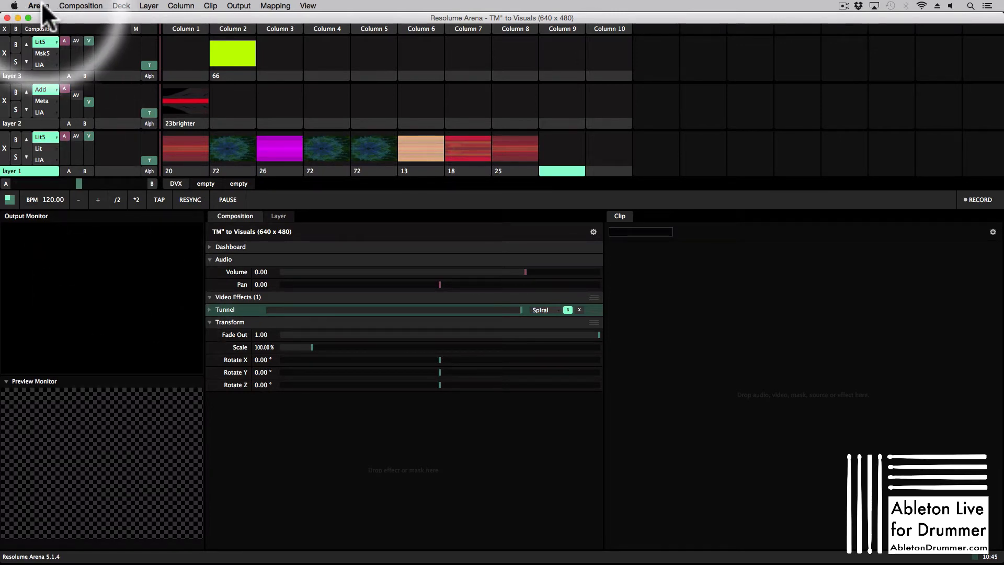
click(38, 7)
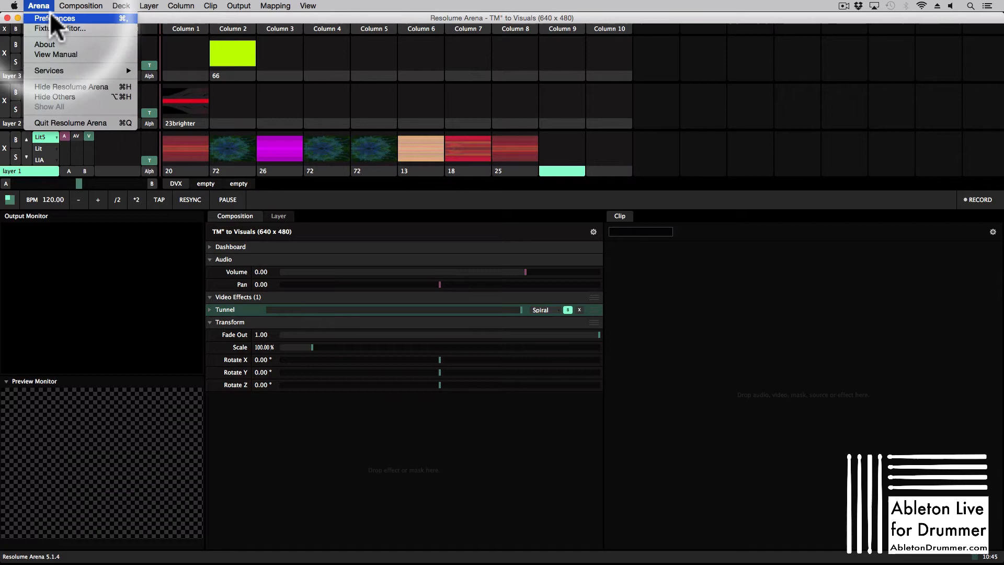
click(59, 18)
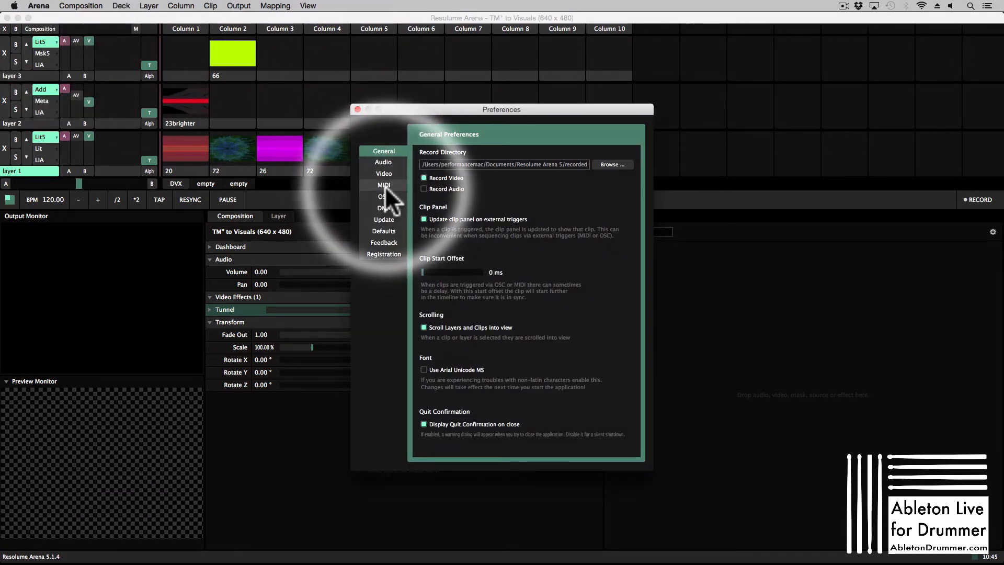
Step: Enable MIDI input from IAC Driver Bus 1 on the MIDI preferences page
click(384, 184)
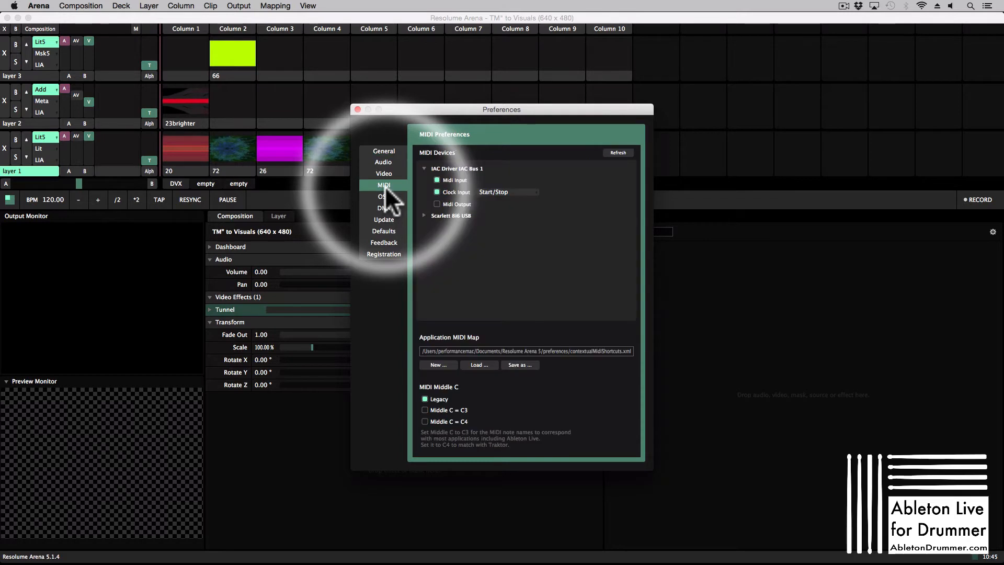
mouse_move(464, 176)
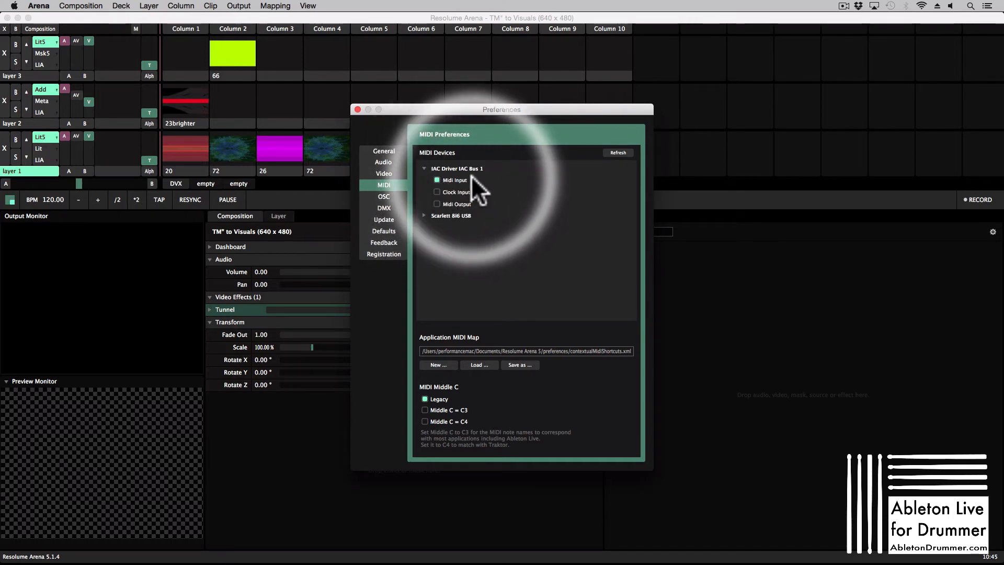
mouse_move(423, 142)
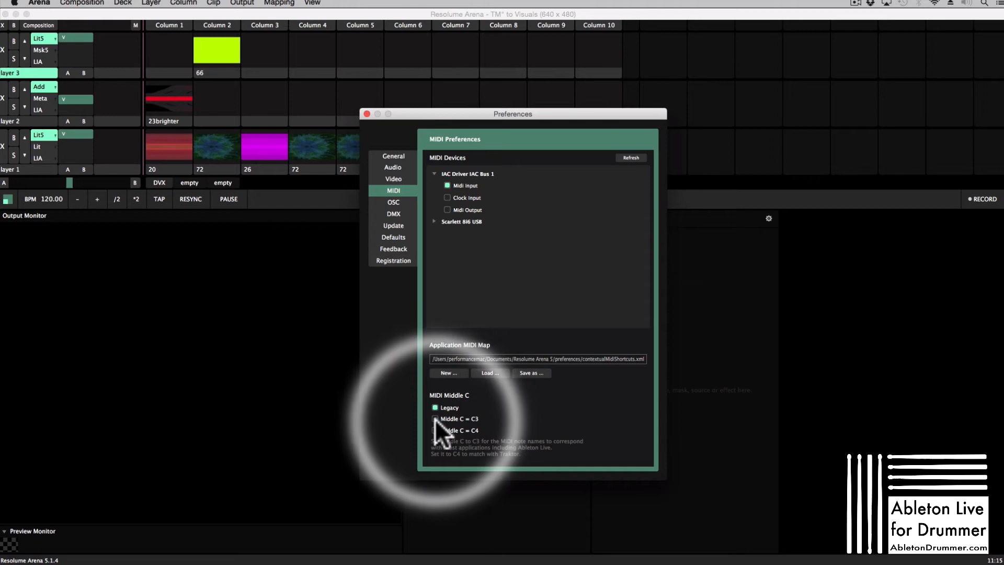
Step: Close the Preferences window and return to the clip grid
click(435, 418)
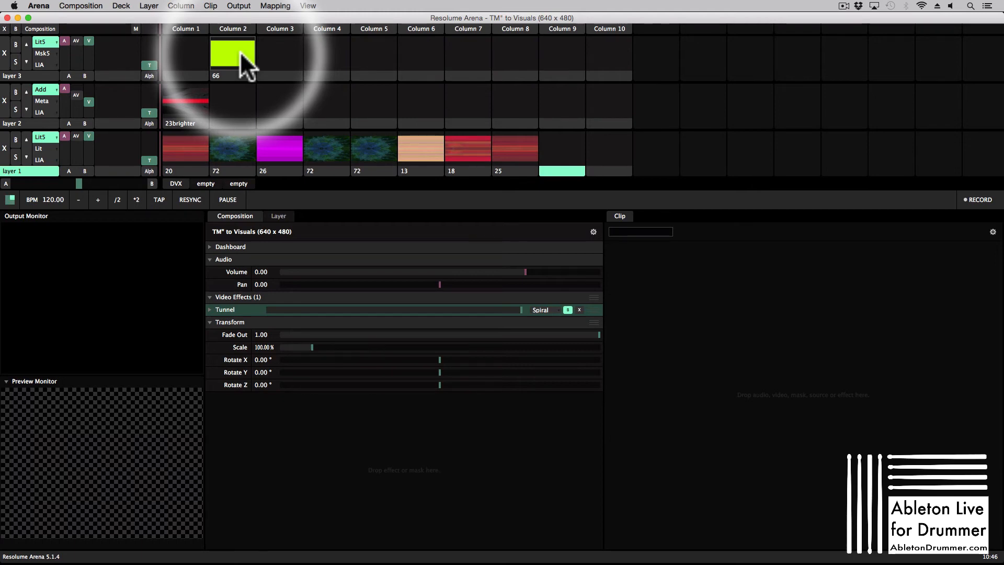
Step: Launch clip 66 on layer 3, then the 72 clips in columns 2 and 4 of layer 1
click(233, 56)
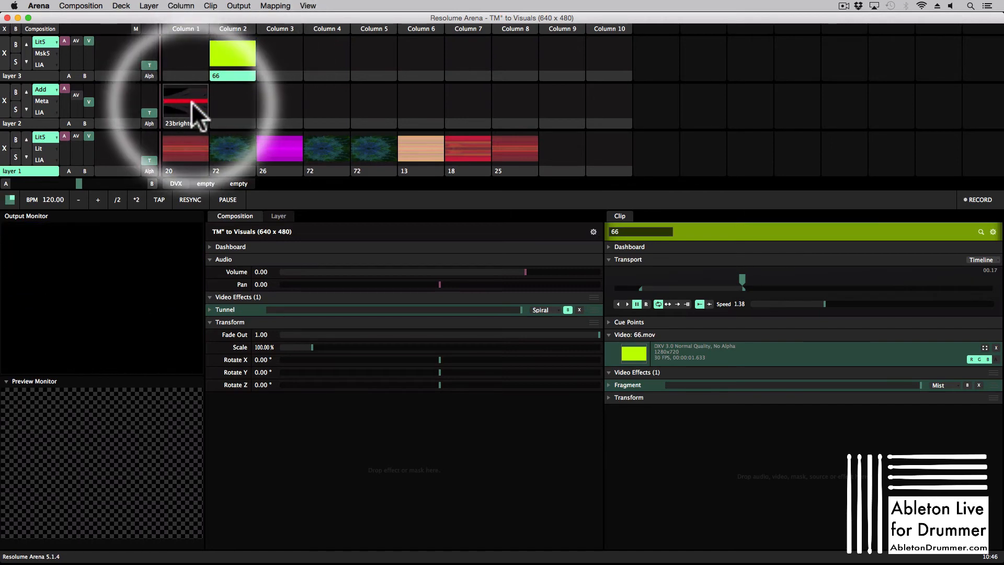
click(185, 106)
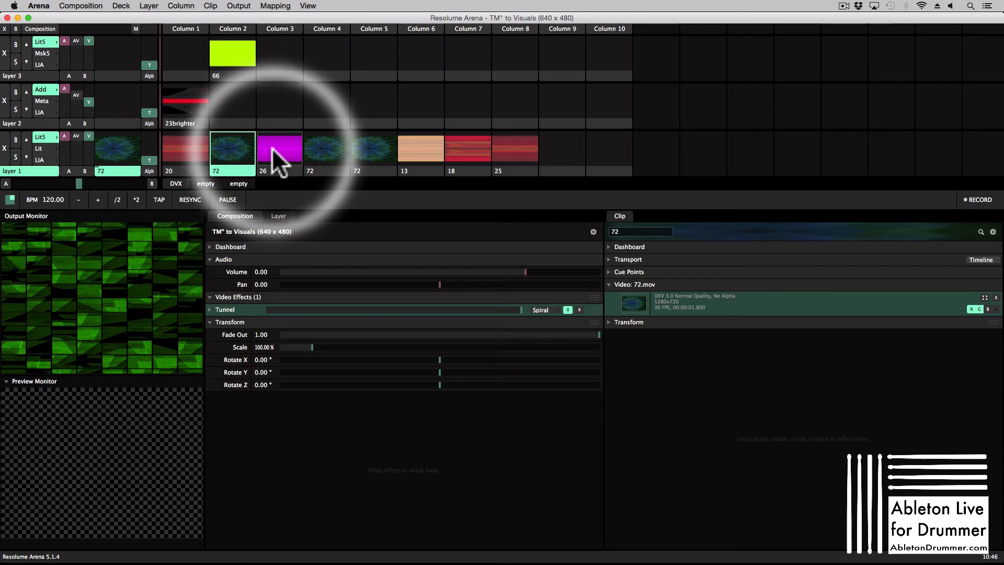
click(327, 149)
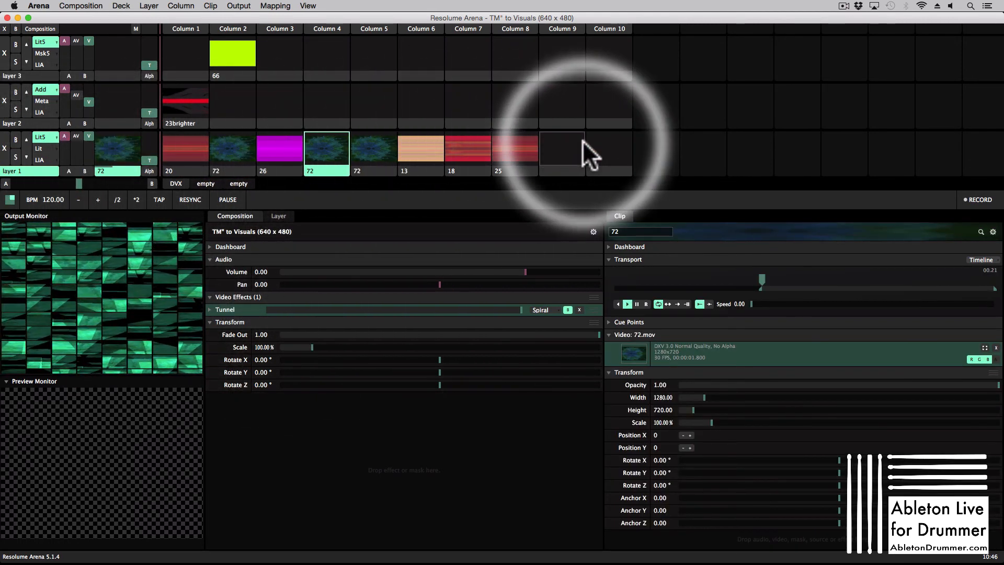
mouse_move(480, 288)
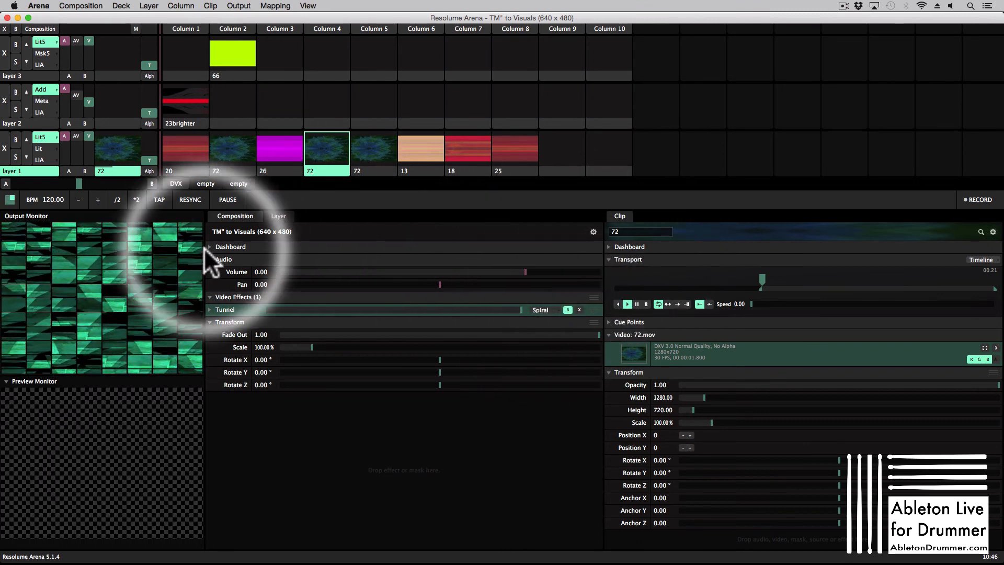
click(209, 260)
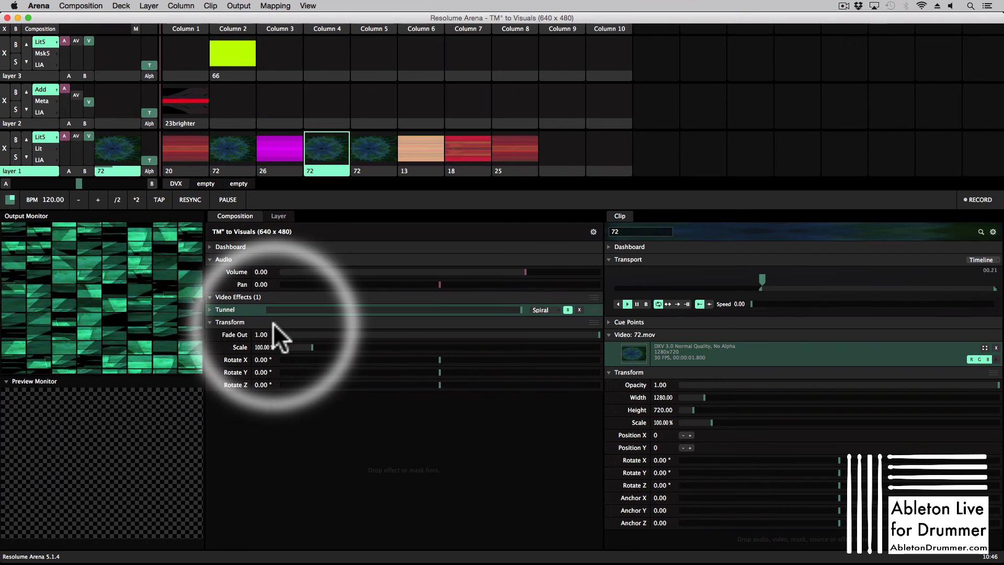